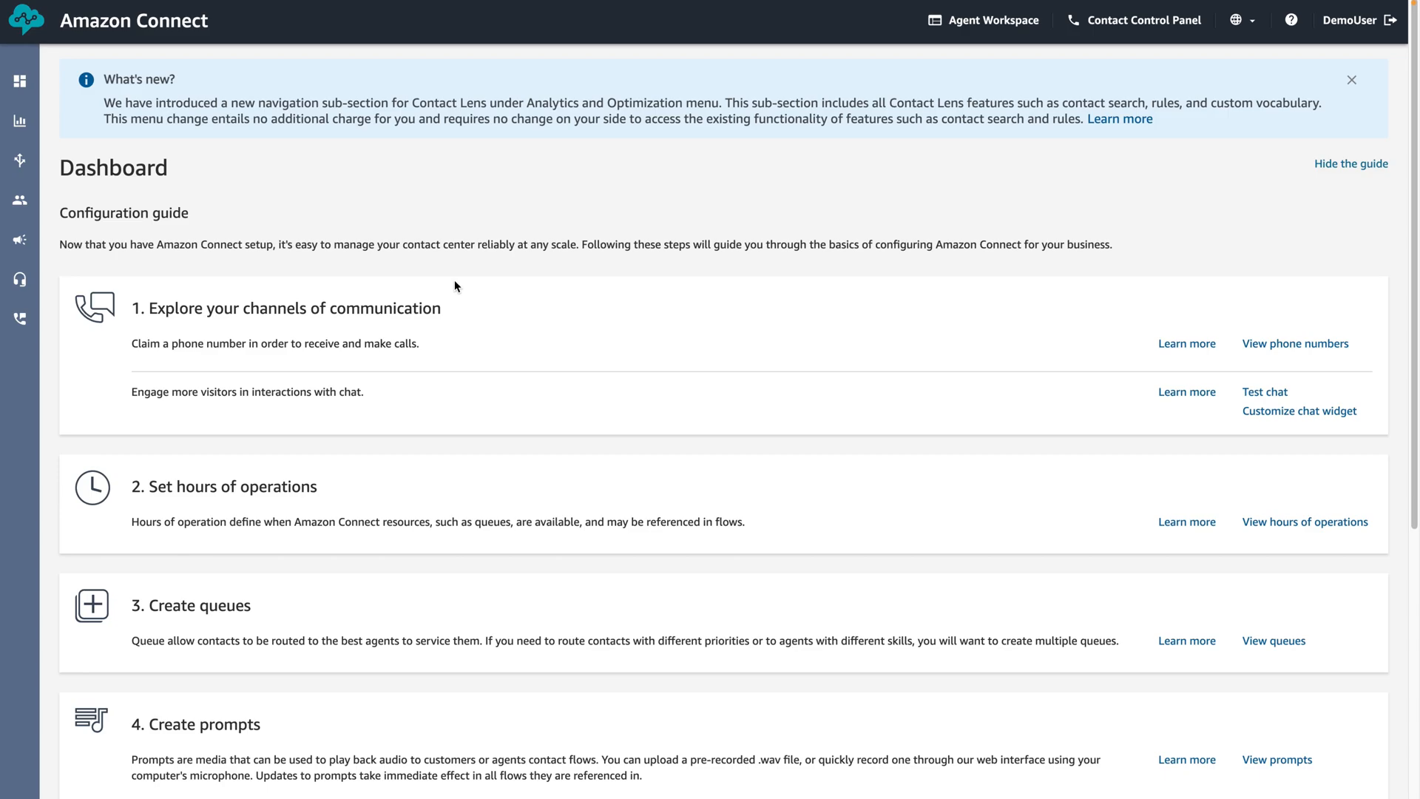
pyautogui.moveTo(5, 165)
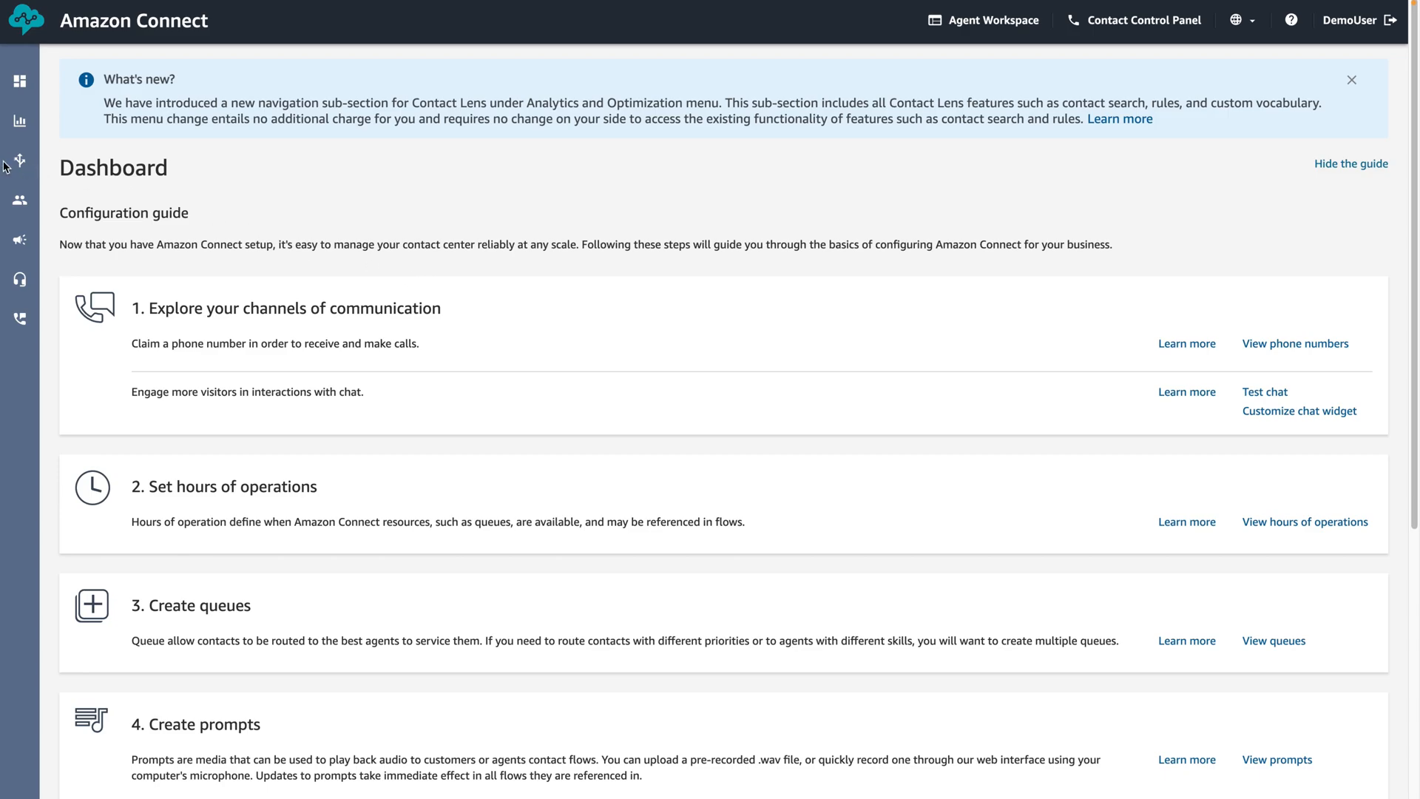
# Open Contact Lens Contact search from the Analytics and optimization sidebar menu
pyautogui.click(17, 118)
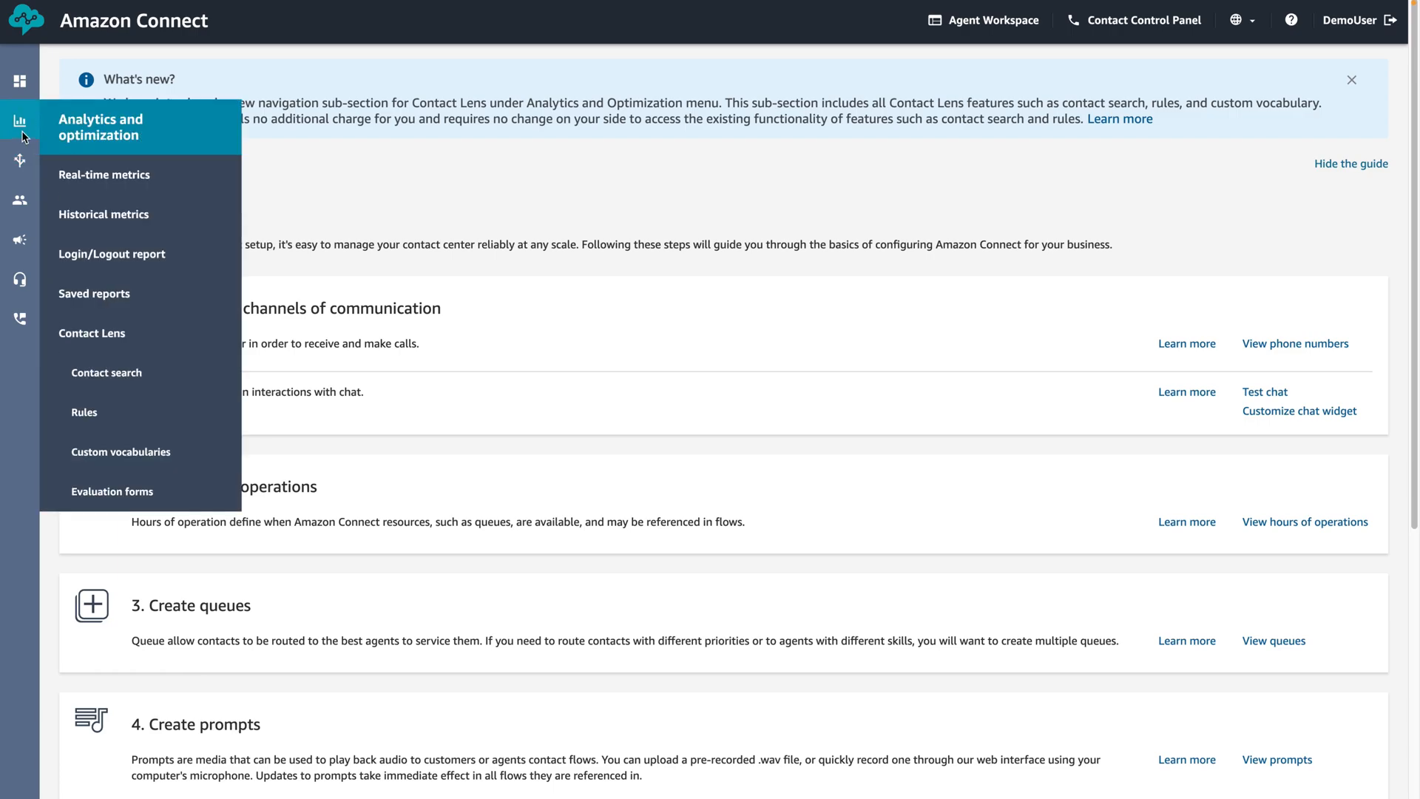
pyautogui.moveTo(115, 377)
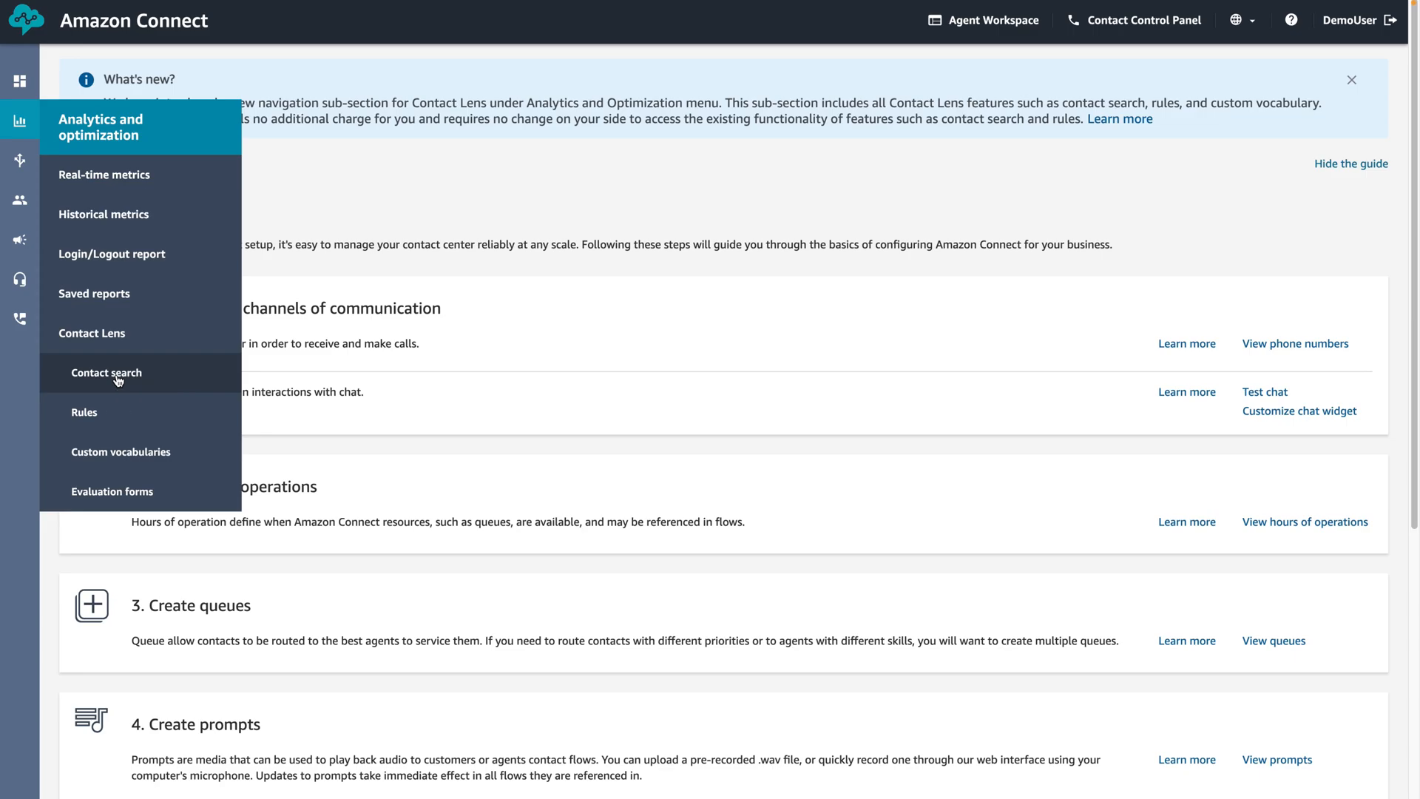
pyautogui.click(106, 373)
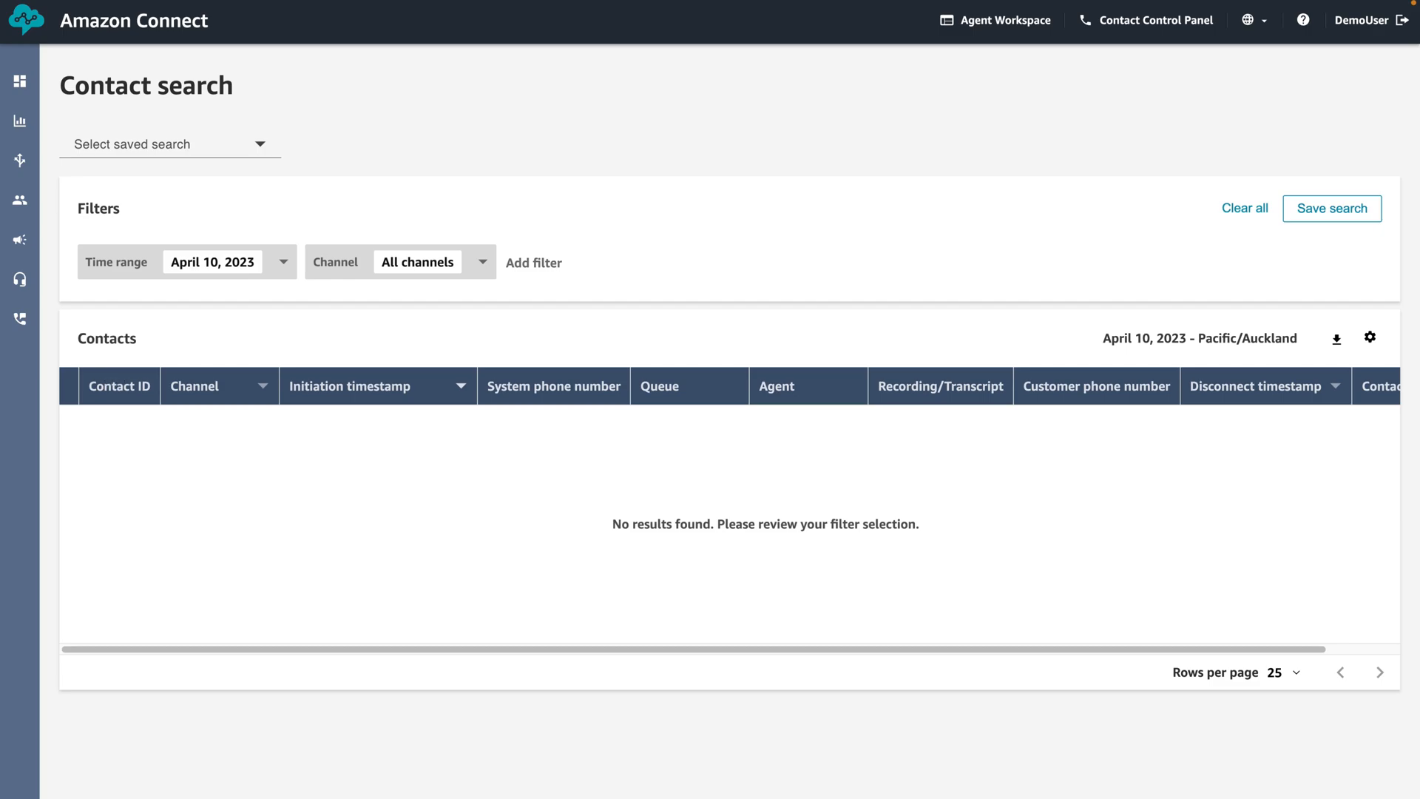
pyautogui.moveTo(179, 294)
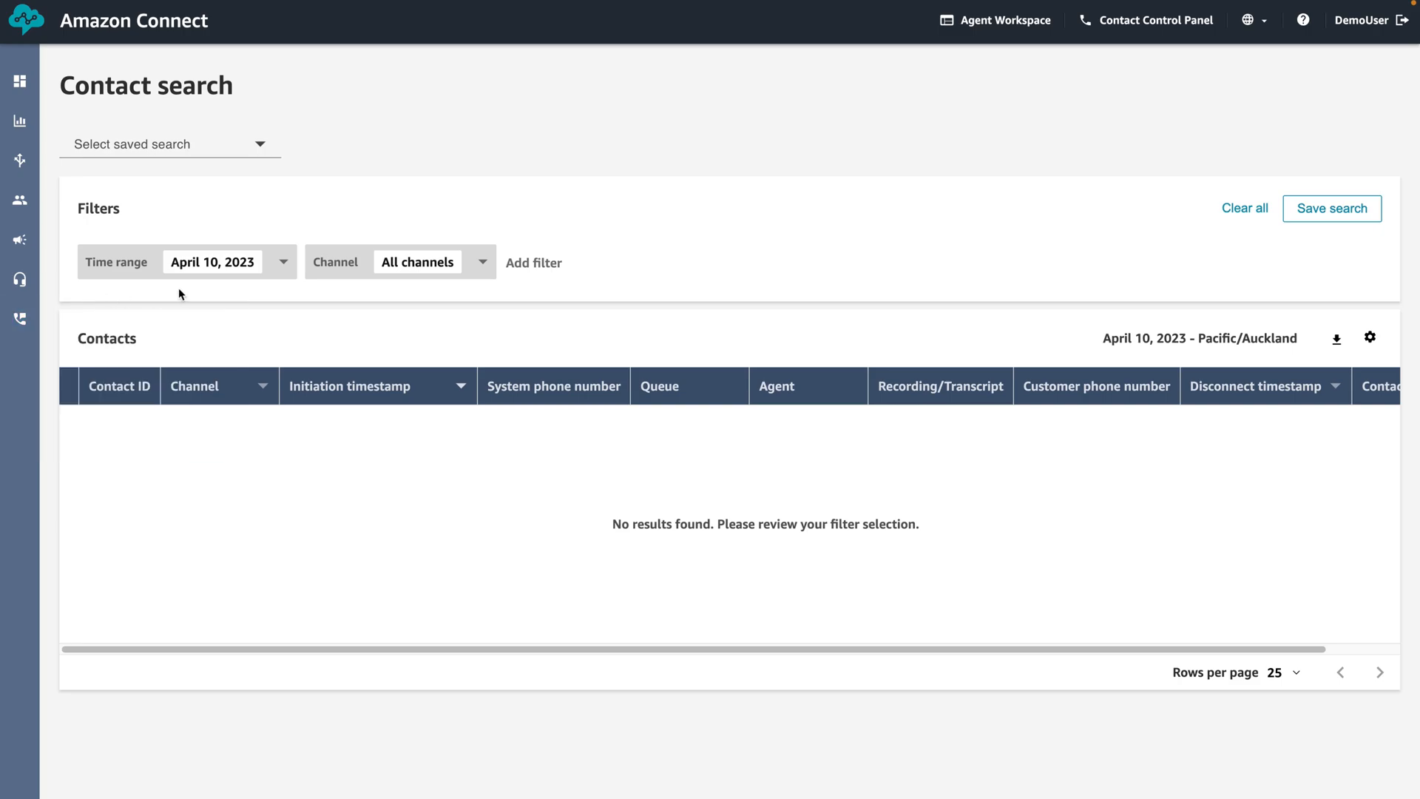
pyautogui.moveTo(283, 268)
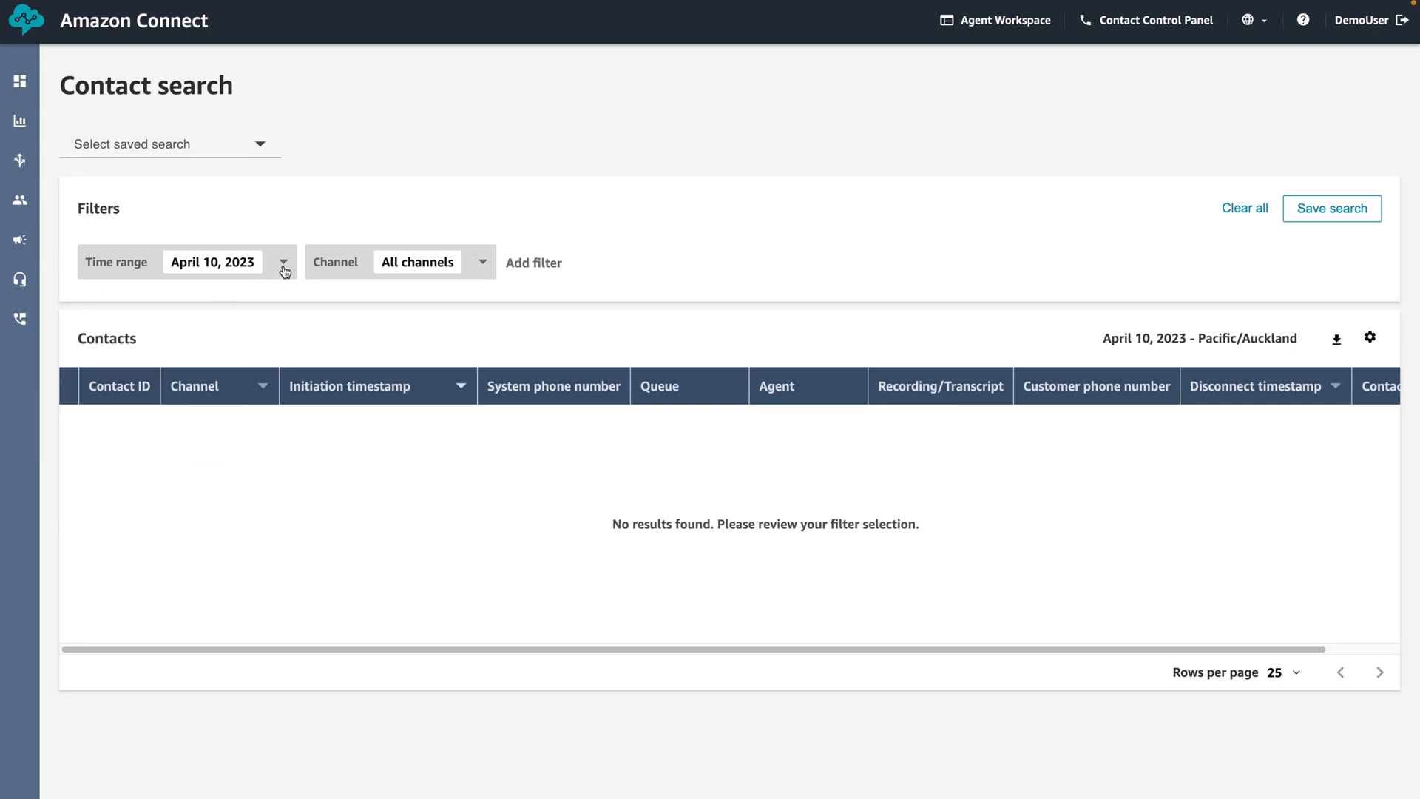
# Open the Time range calendar picker, showing March and April 2023
pyautogui.click(284, 262)
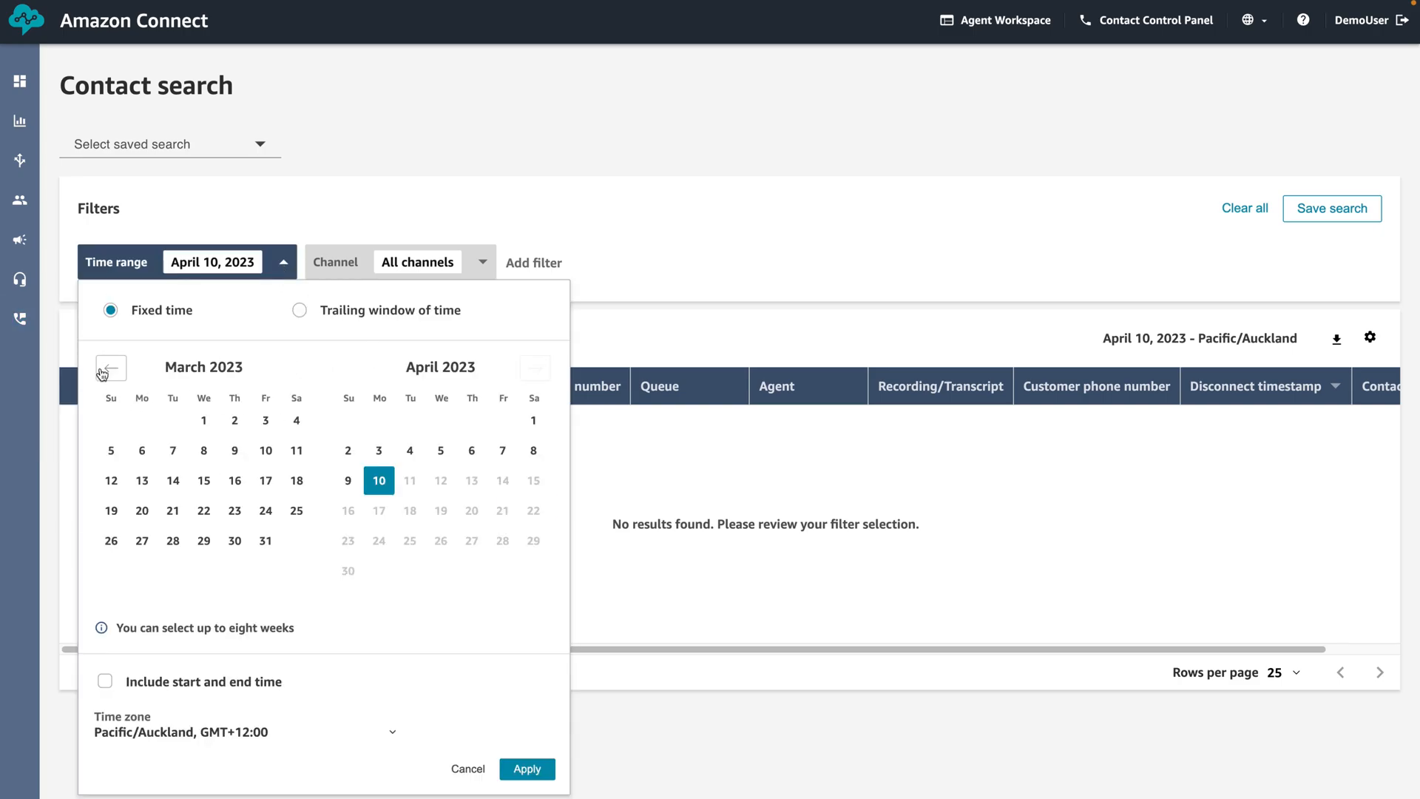
# Set the contact search time range to December 22–23, 2022 and apply it
pyautogui.click(111, 368)
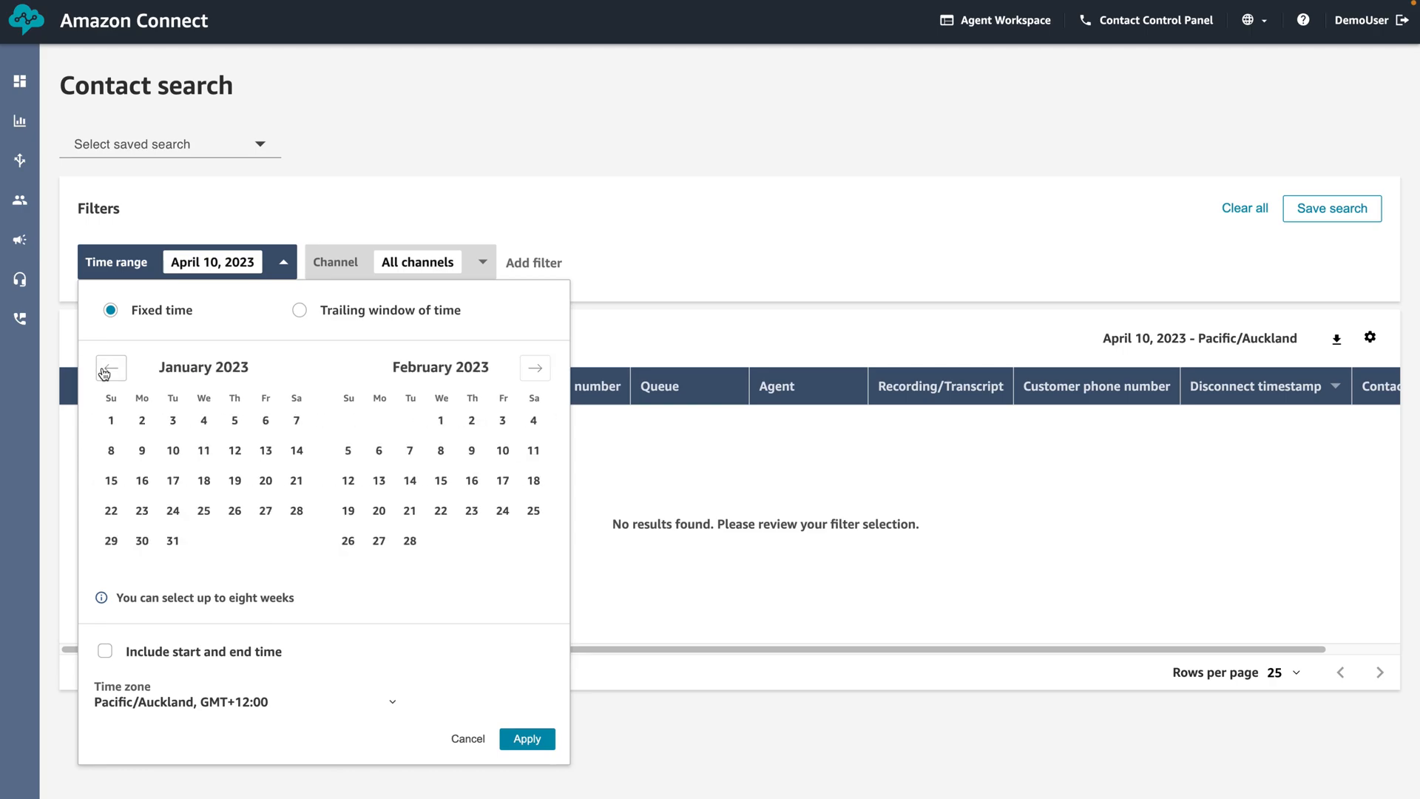
pyautogui.click(111, 368)
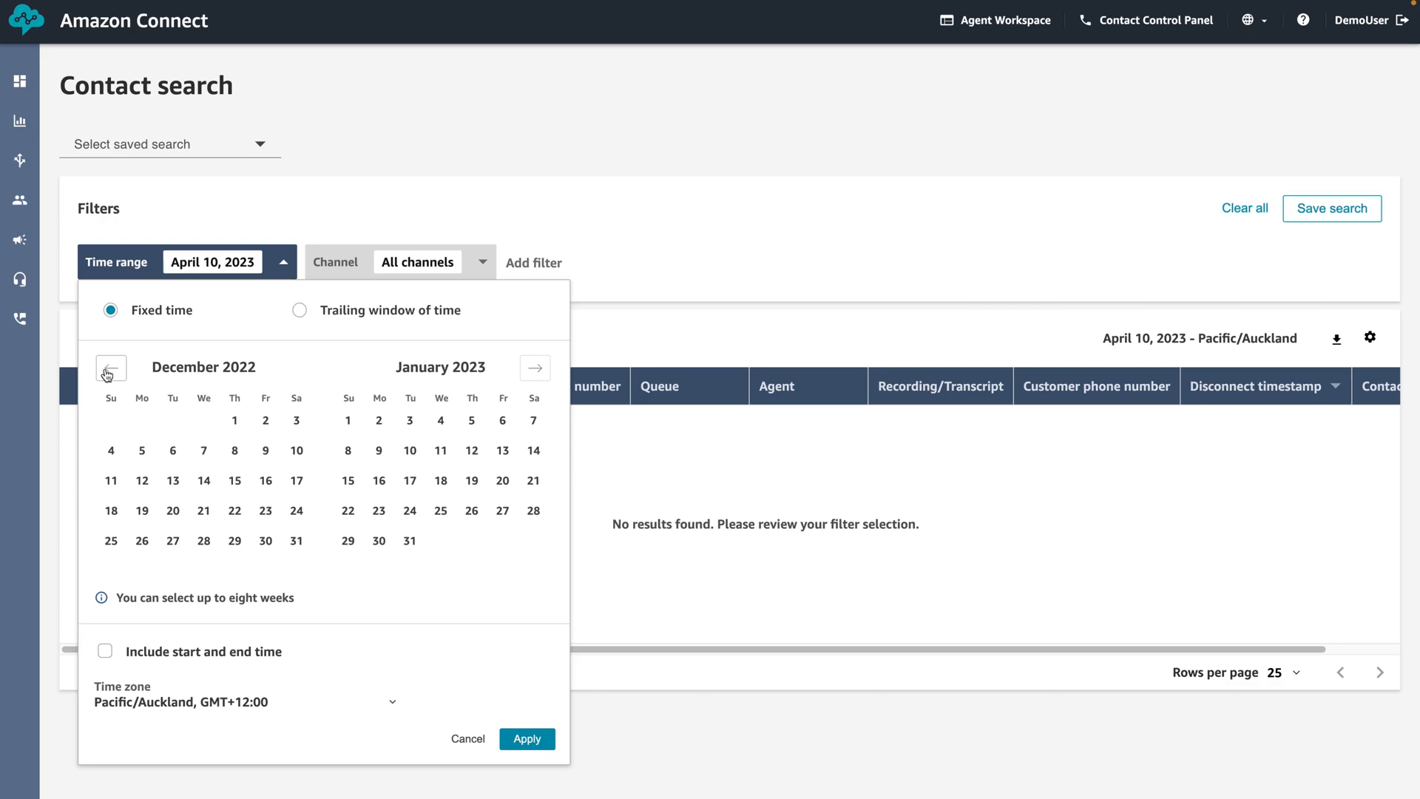
pyautogui.moveTo(234, 511)
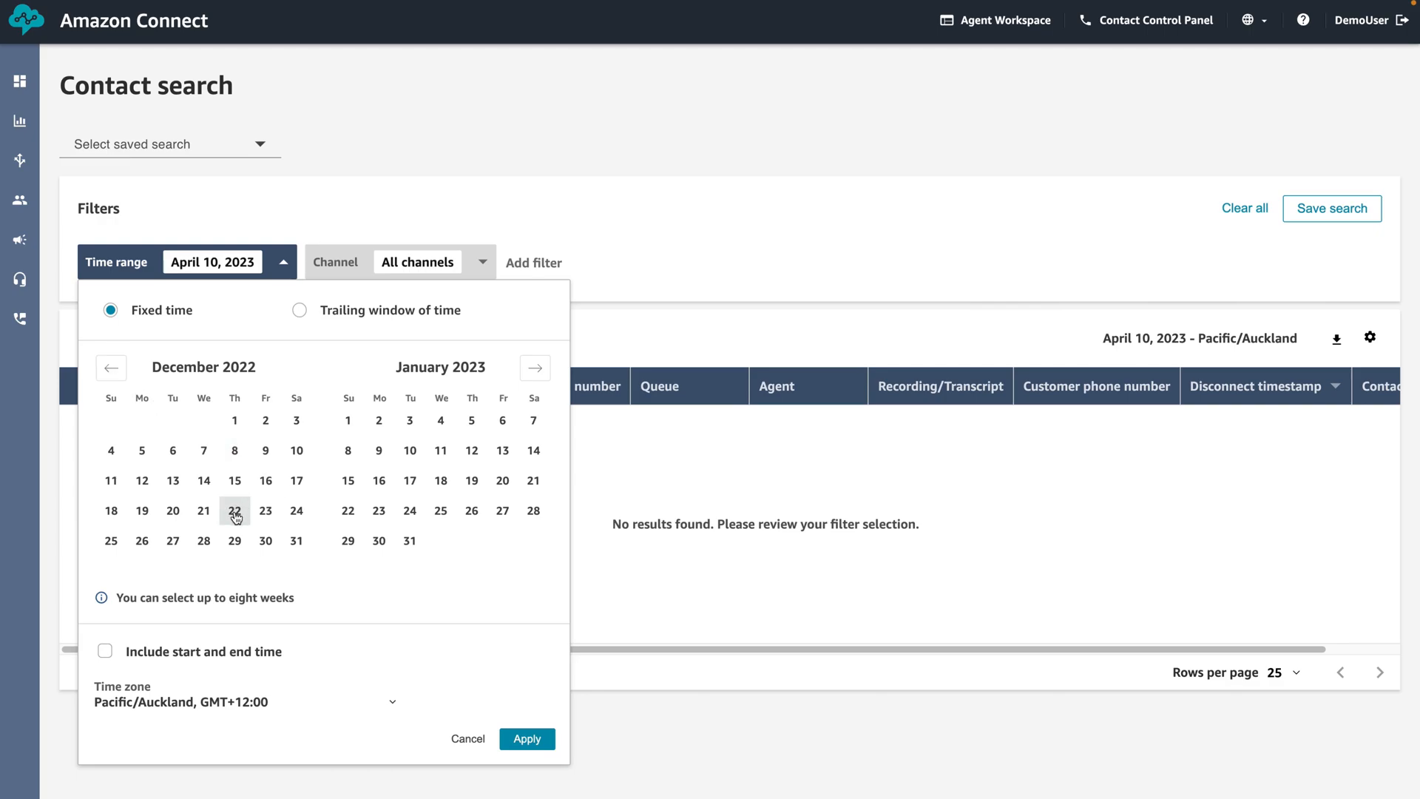
pyautogui.click(235, 510)
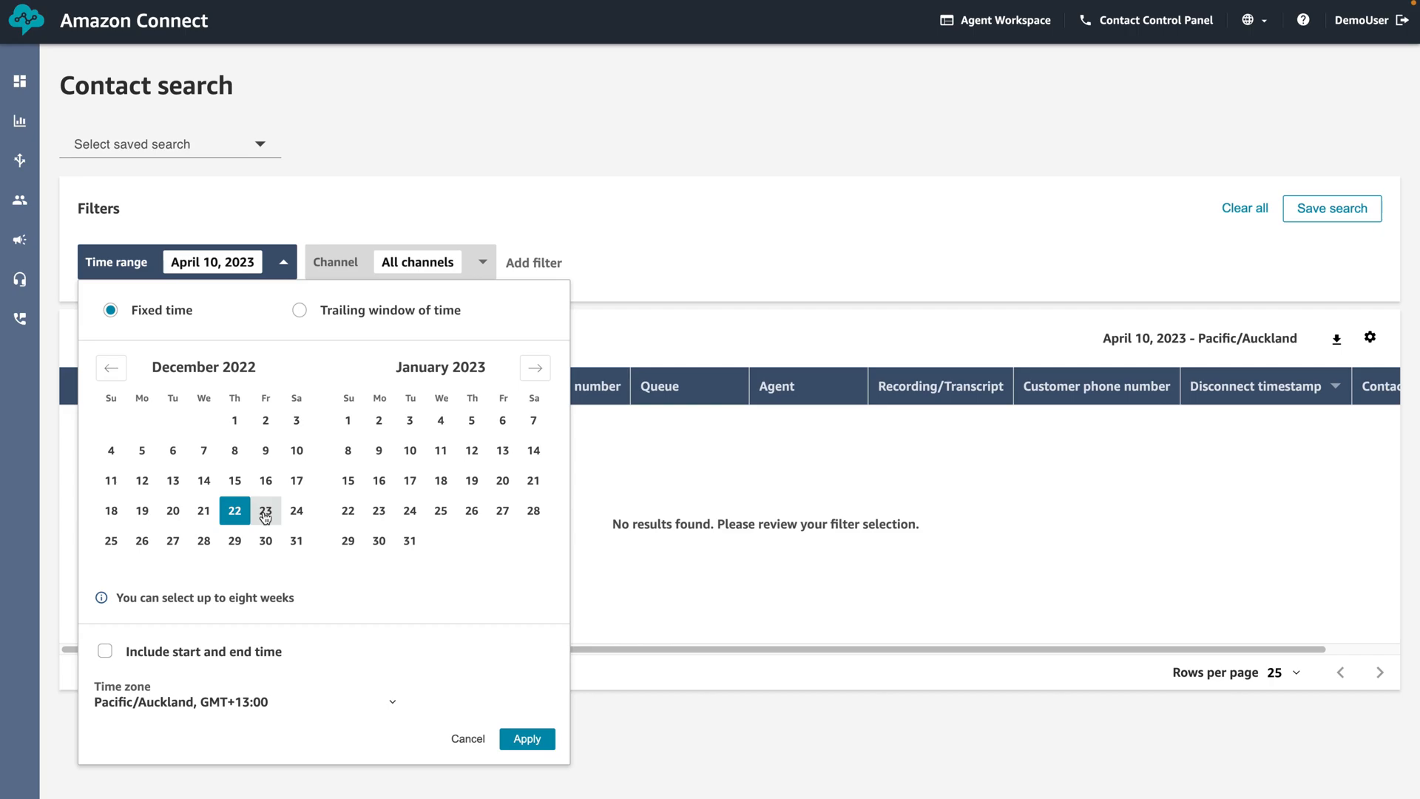
pyautogui.click(266, 510)
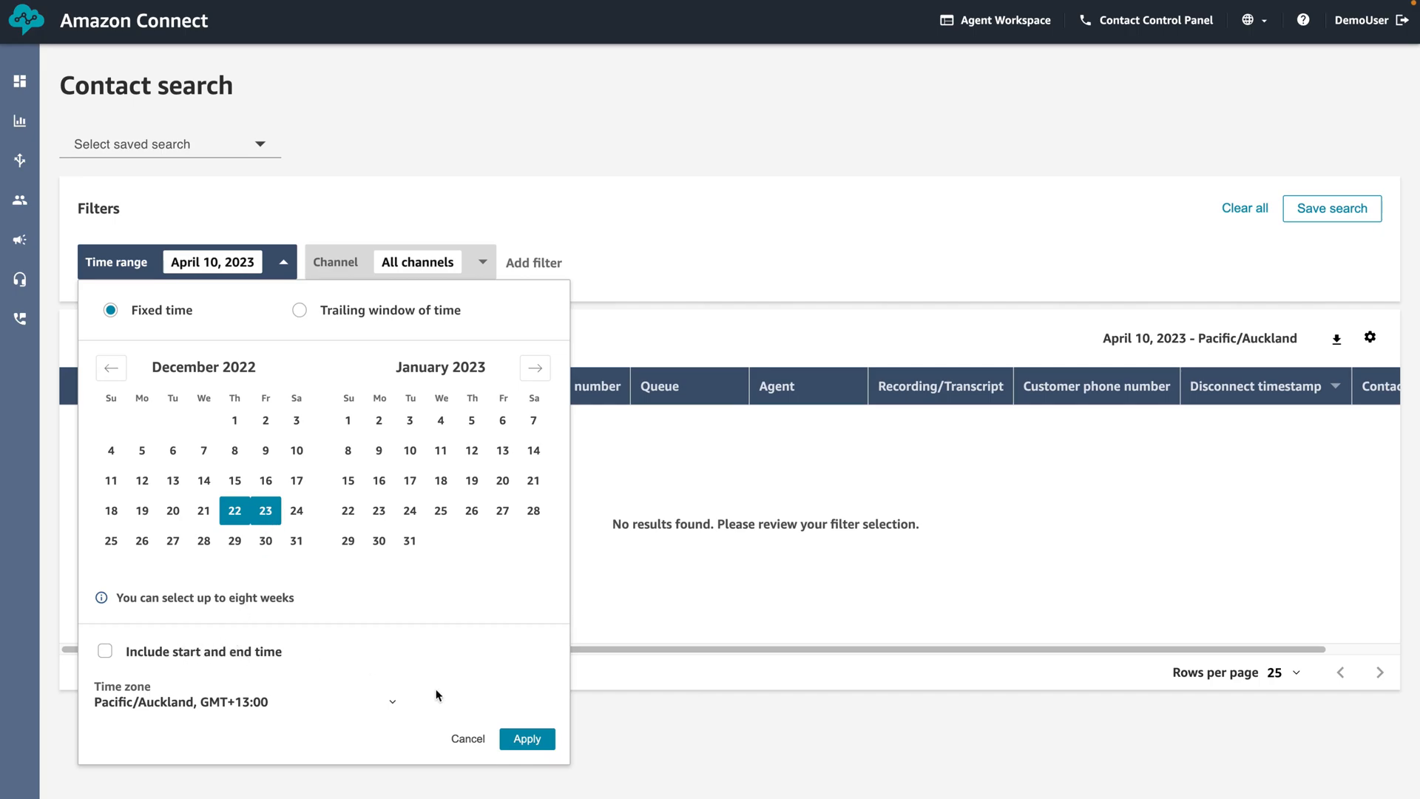
pyautogui.click(527, 738)
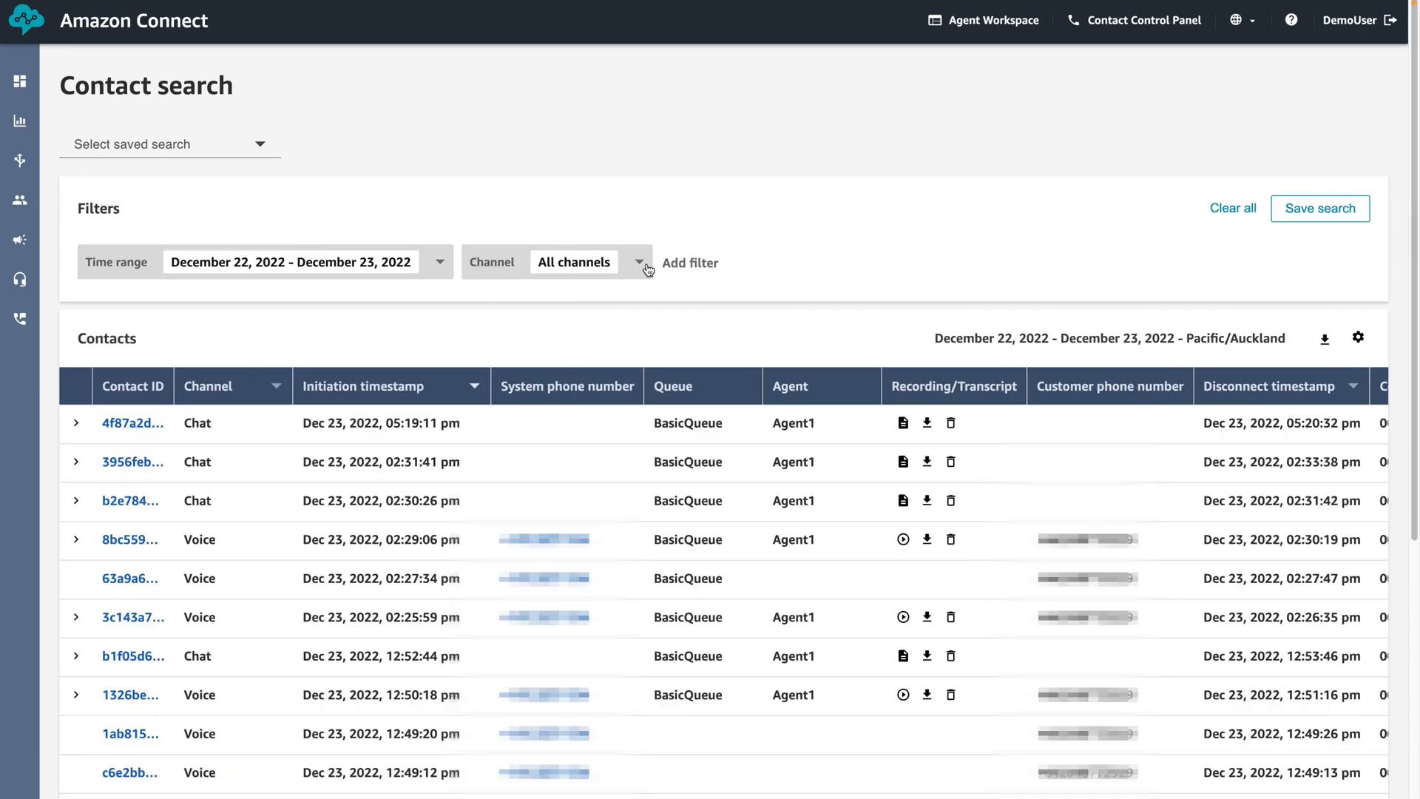
pyautogui.click(638, 263)
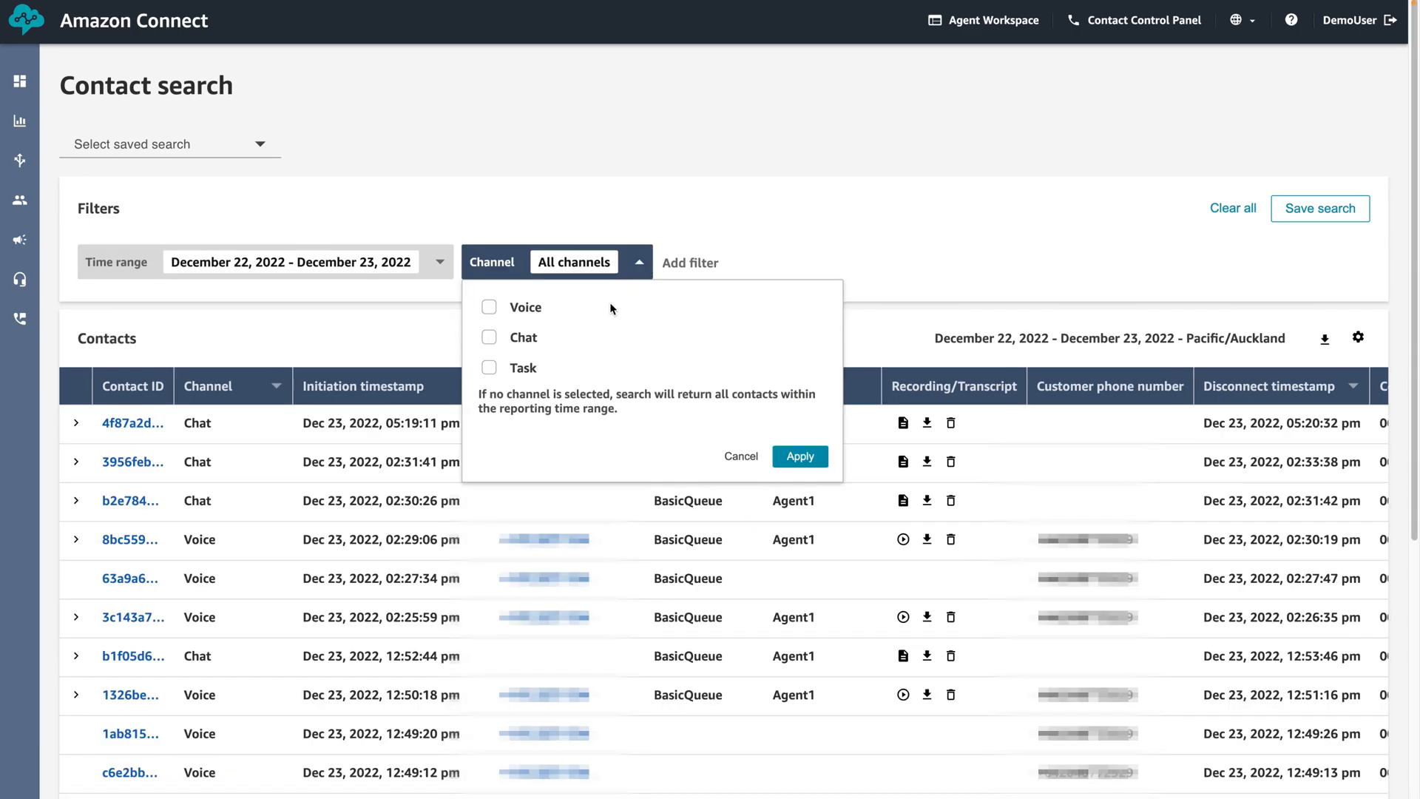
pyautogui.moveTo(542, 378)
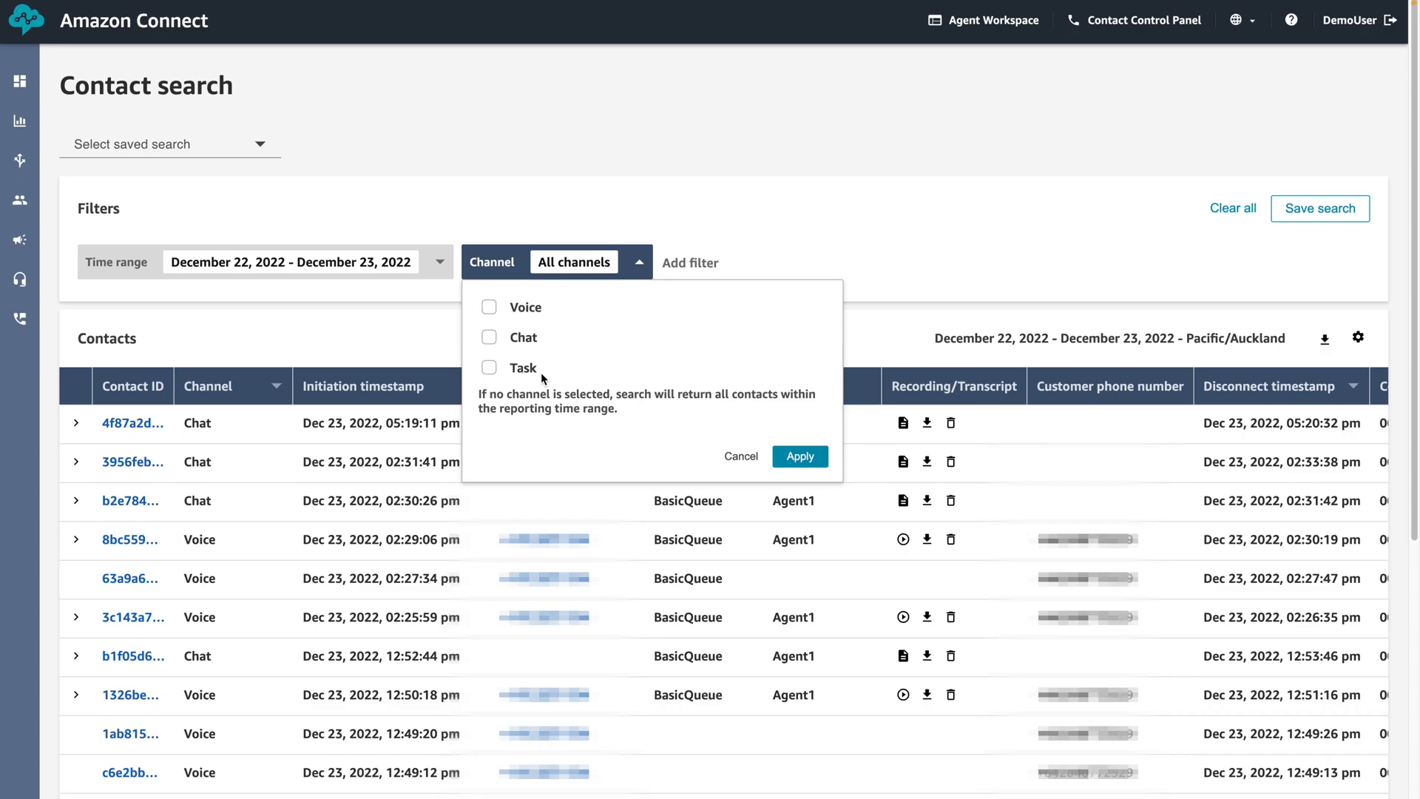
pyautogui.moveTo(753, 458)
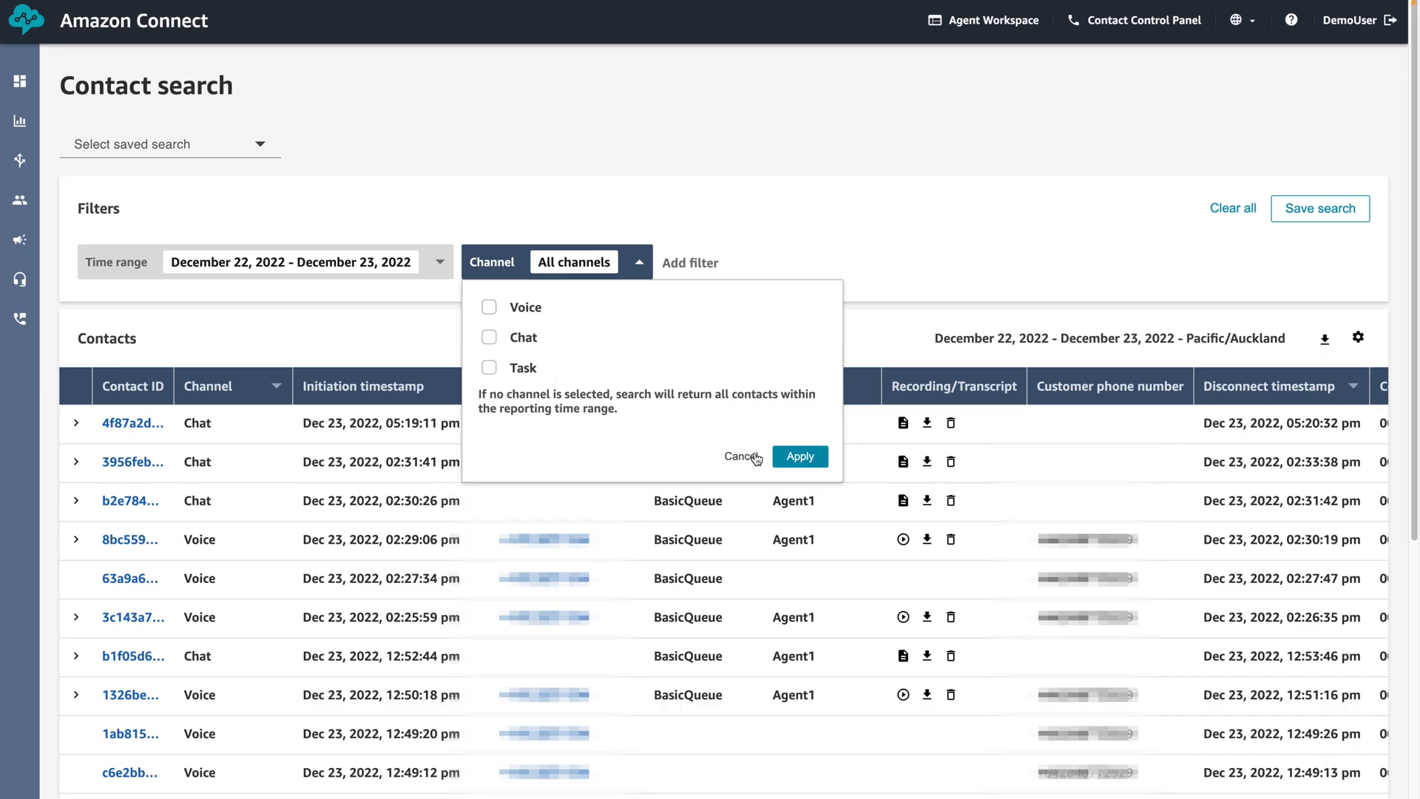
pyautogui.click(735, 456)
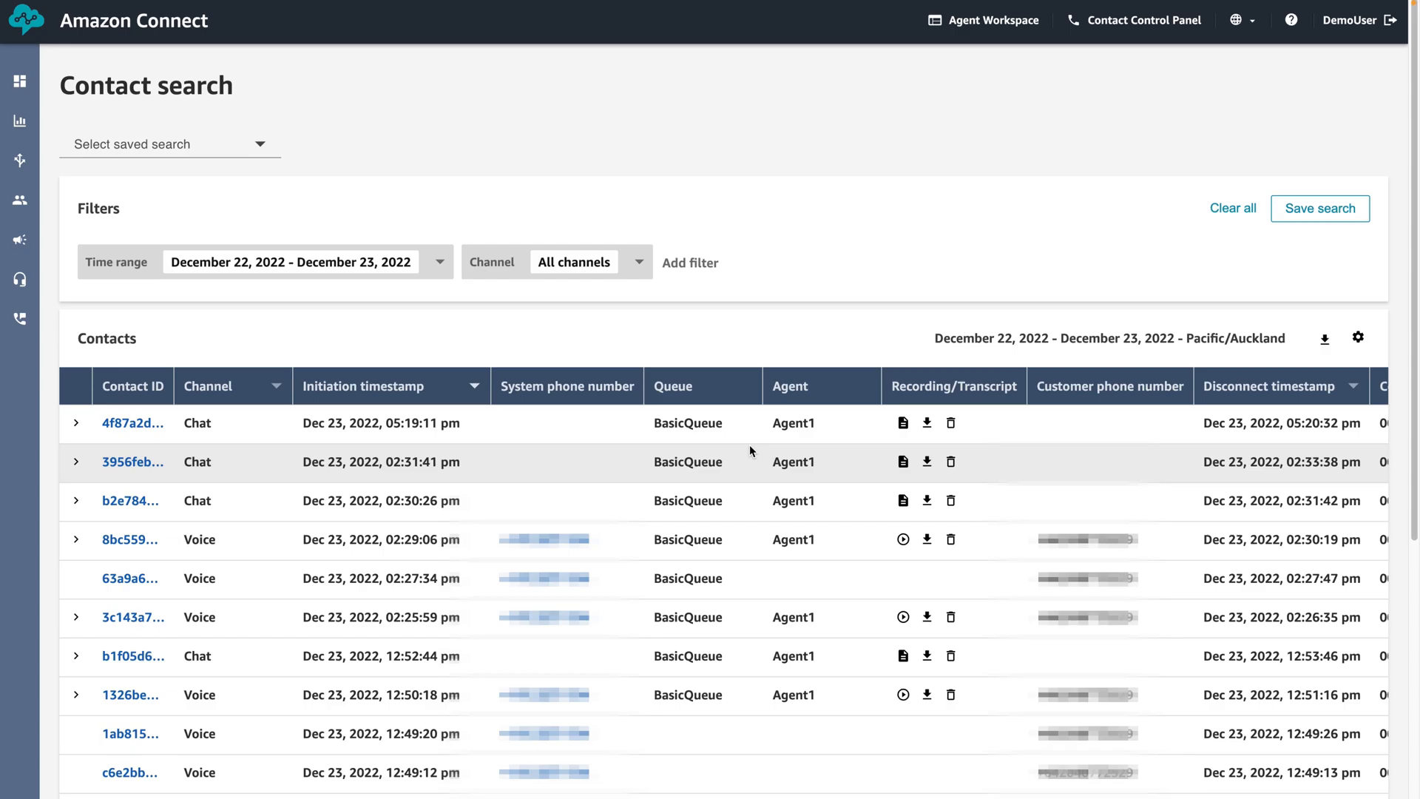
pyautogui.moveTo(792, 347)
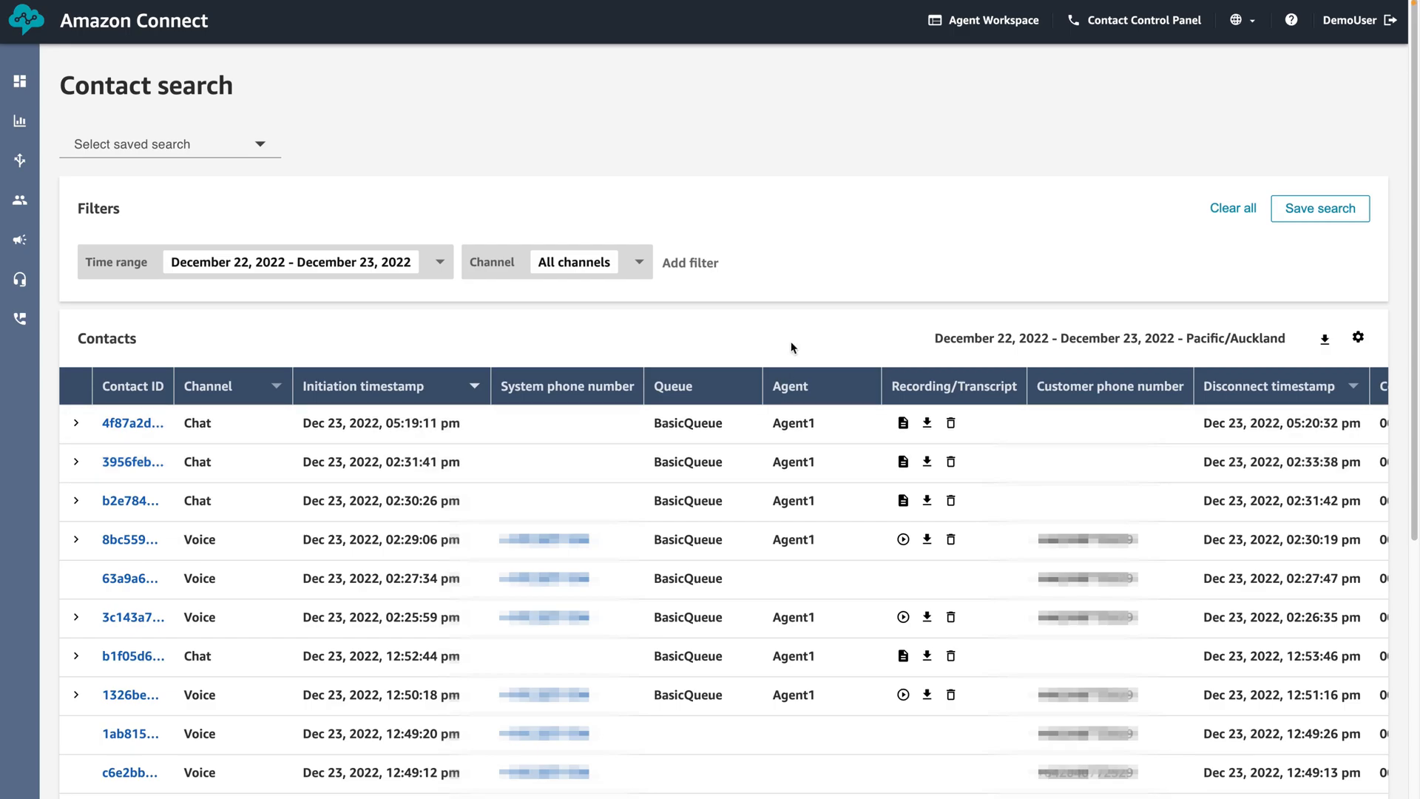
# Add an Agent filter for Agent1, narrowing results to seven contacts
pyautogui.click(689, 262)
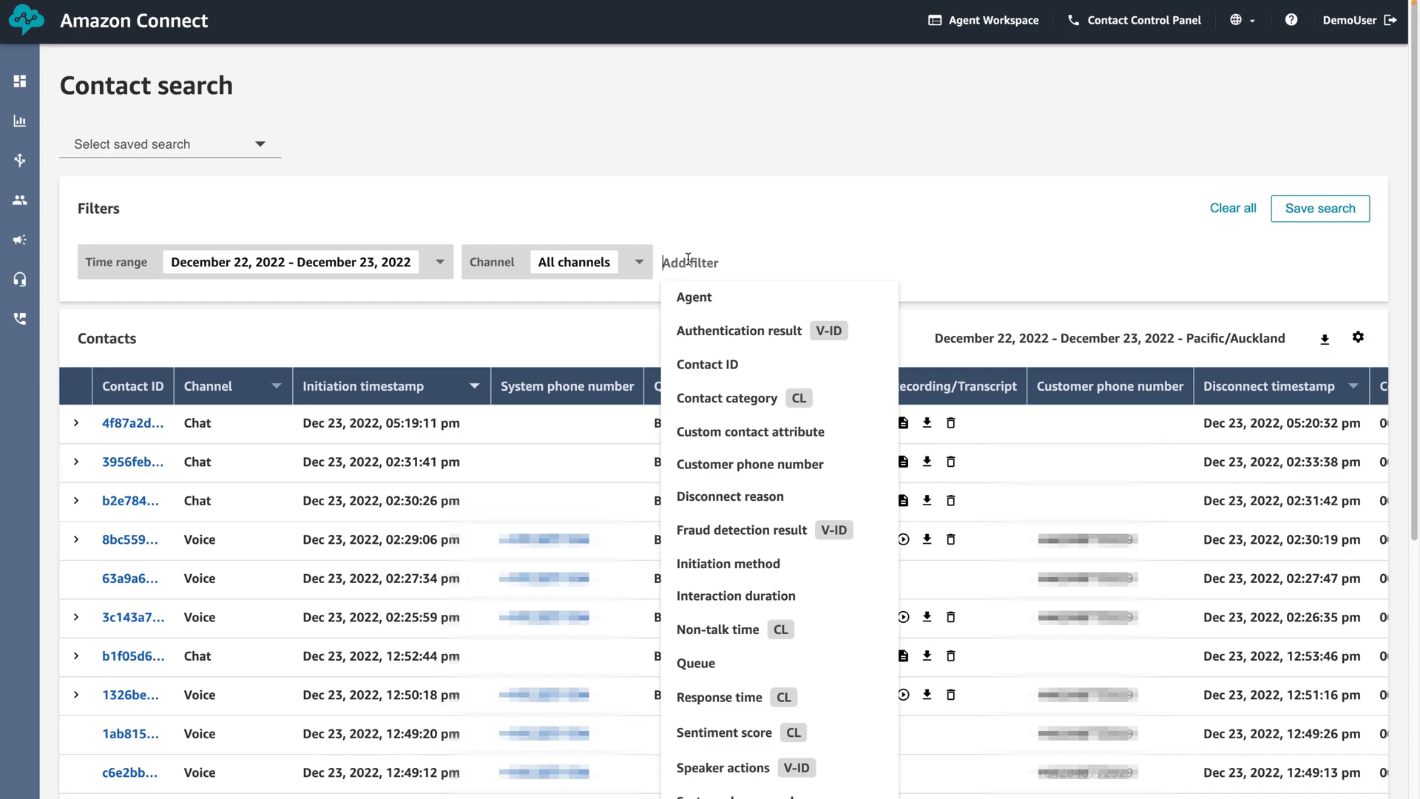
pyautogui.click(694, 297)
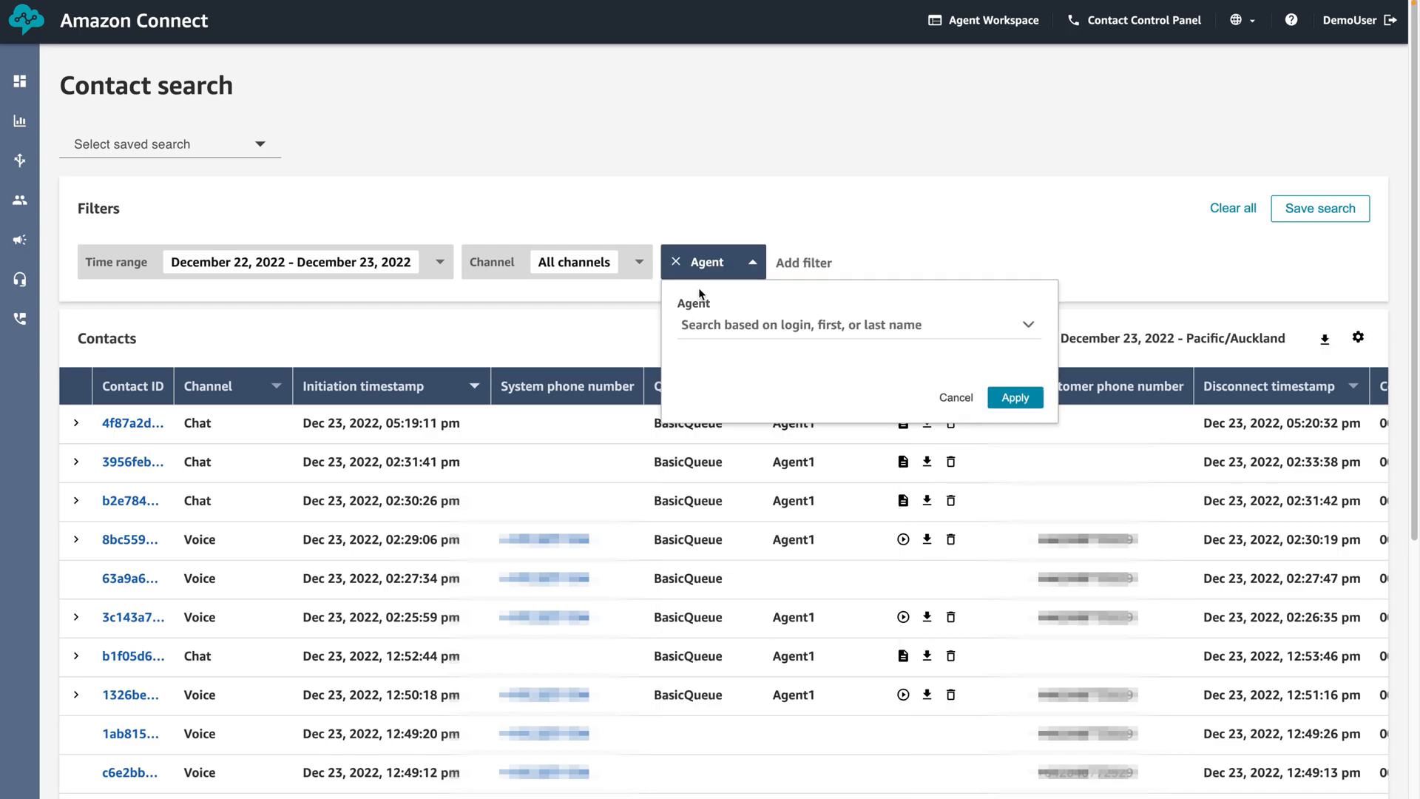
pyautogui.moveTo(725, 325)
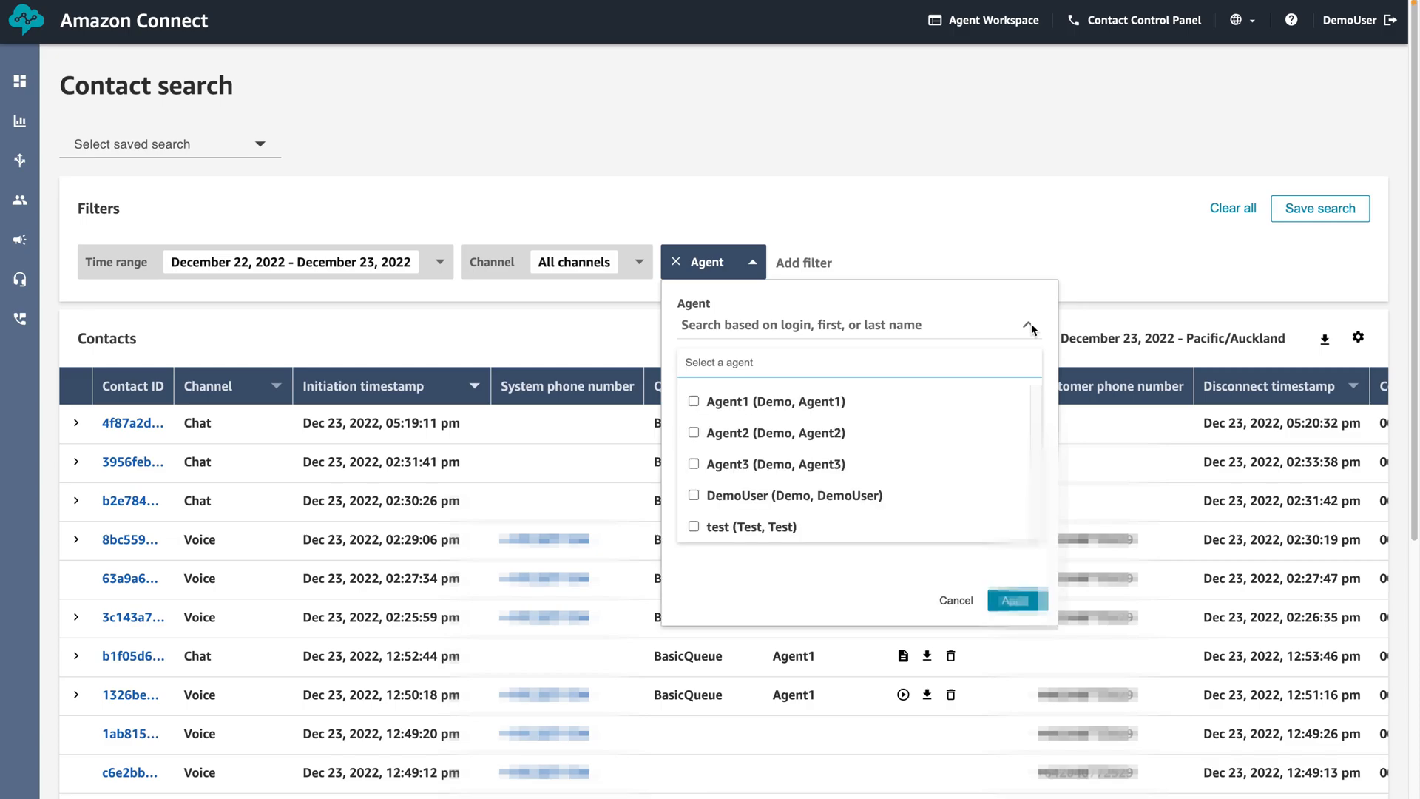
pyautogui.moveTo(974, 430)
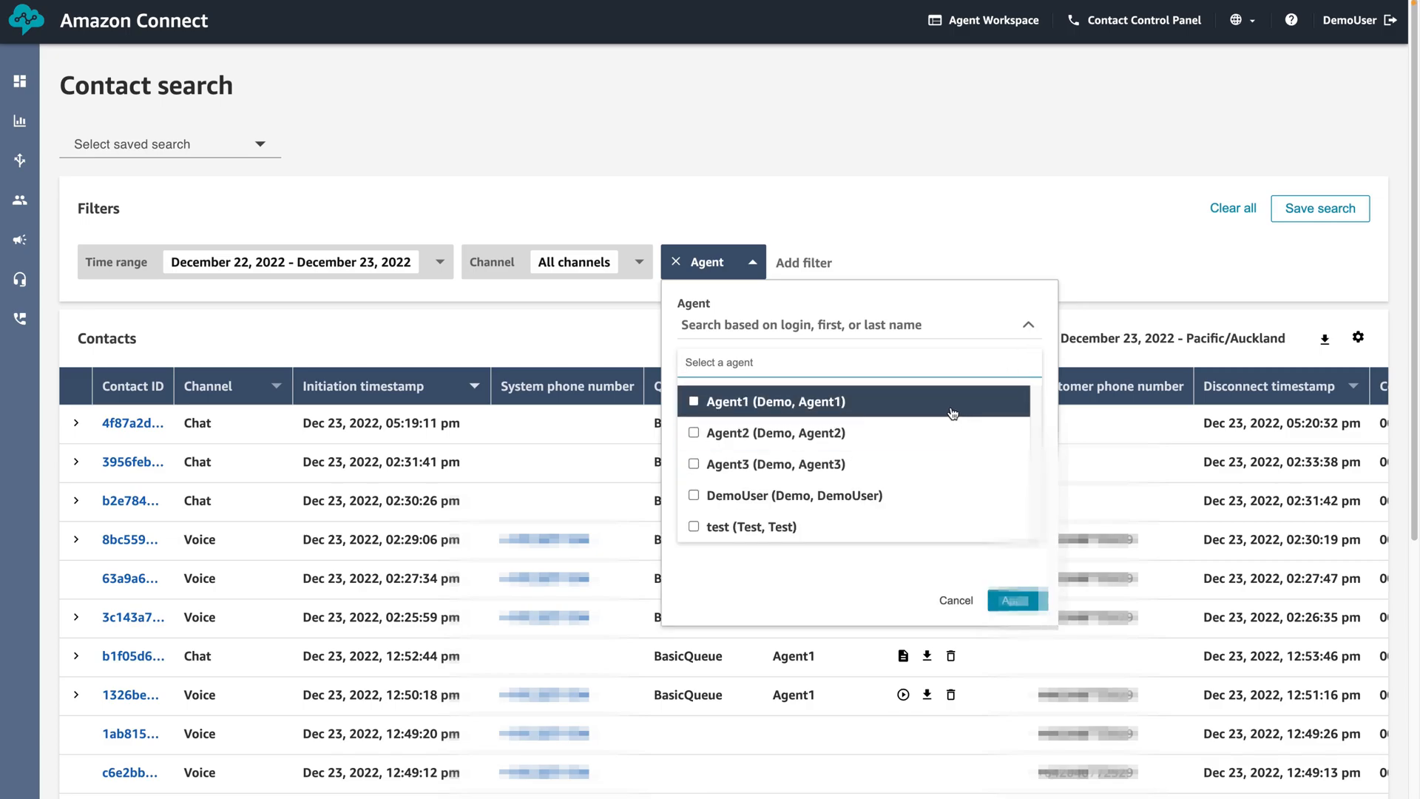
pyautogui.click(692, 401)
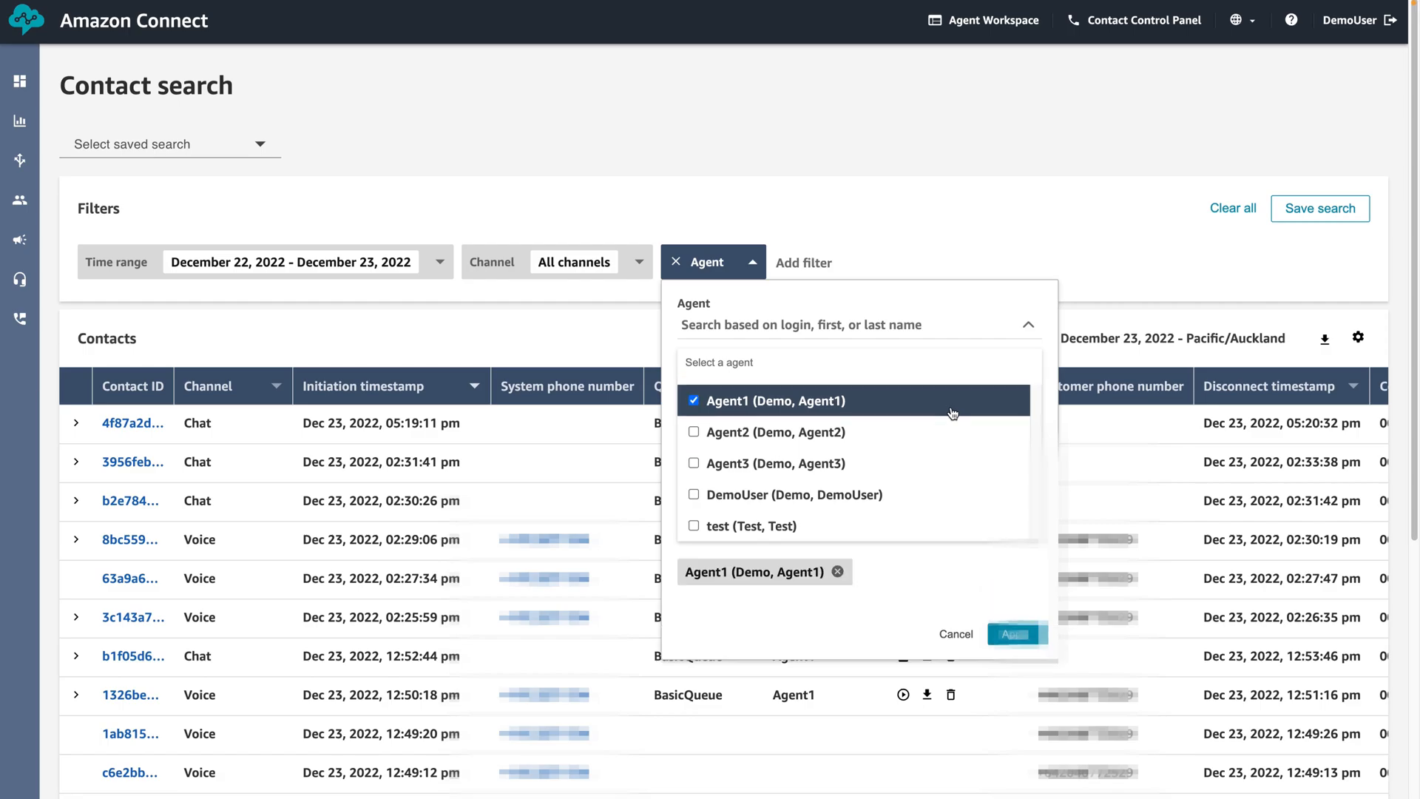
pyautogui.click(1018, 634)
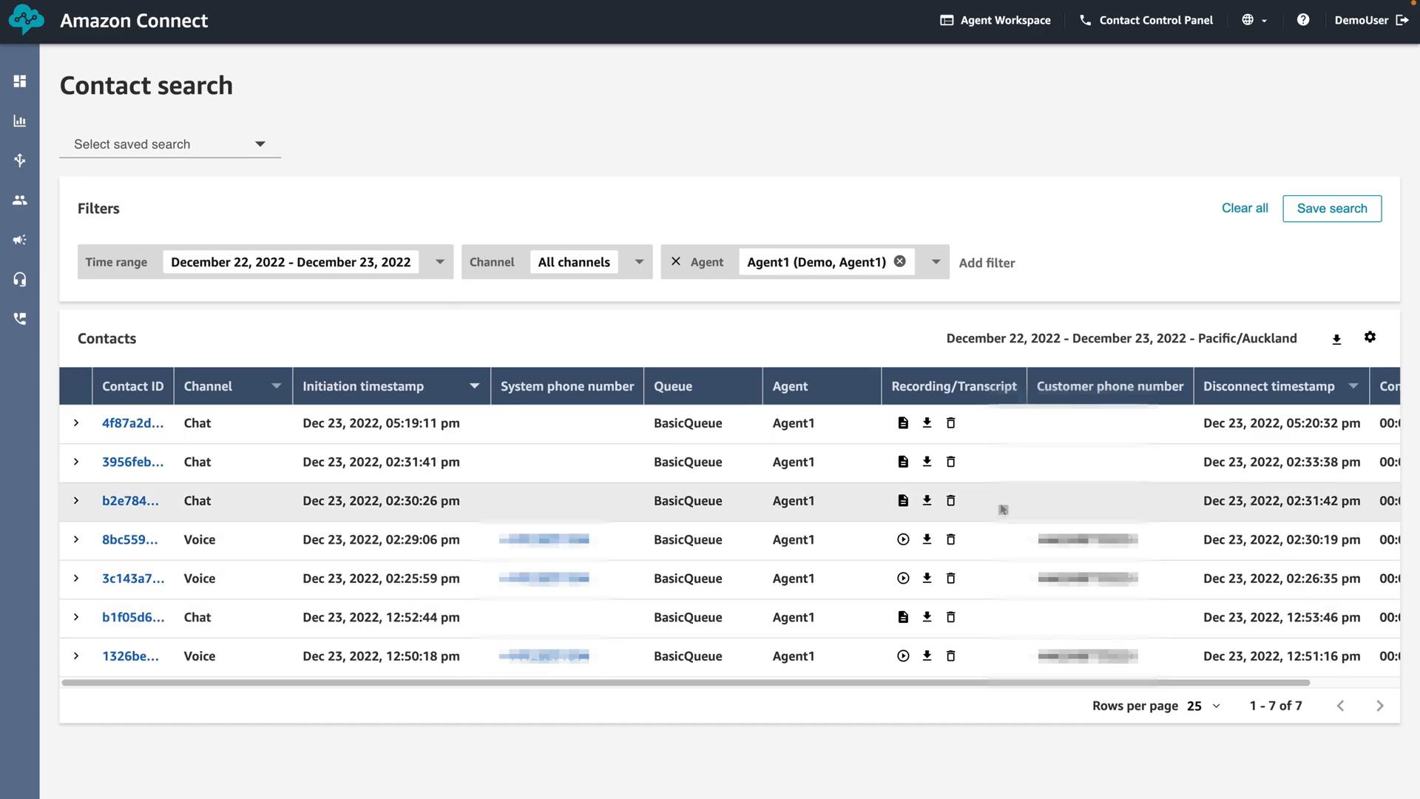
pyautogui.click(987, 262)
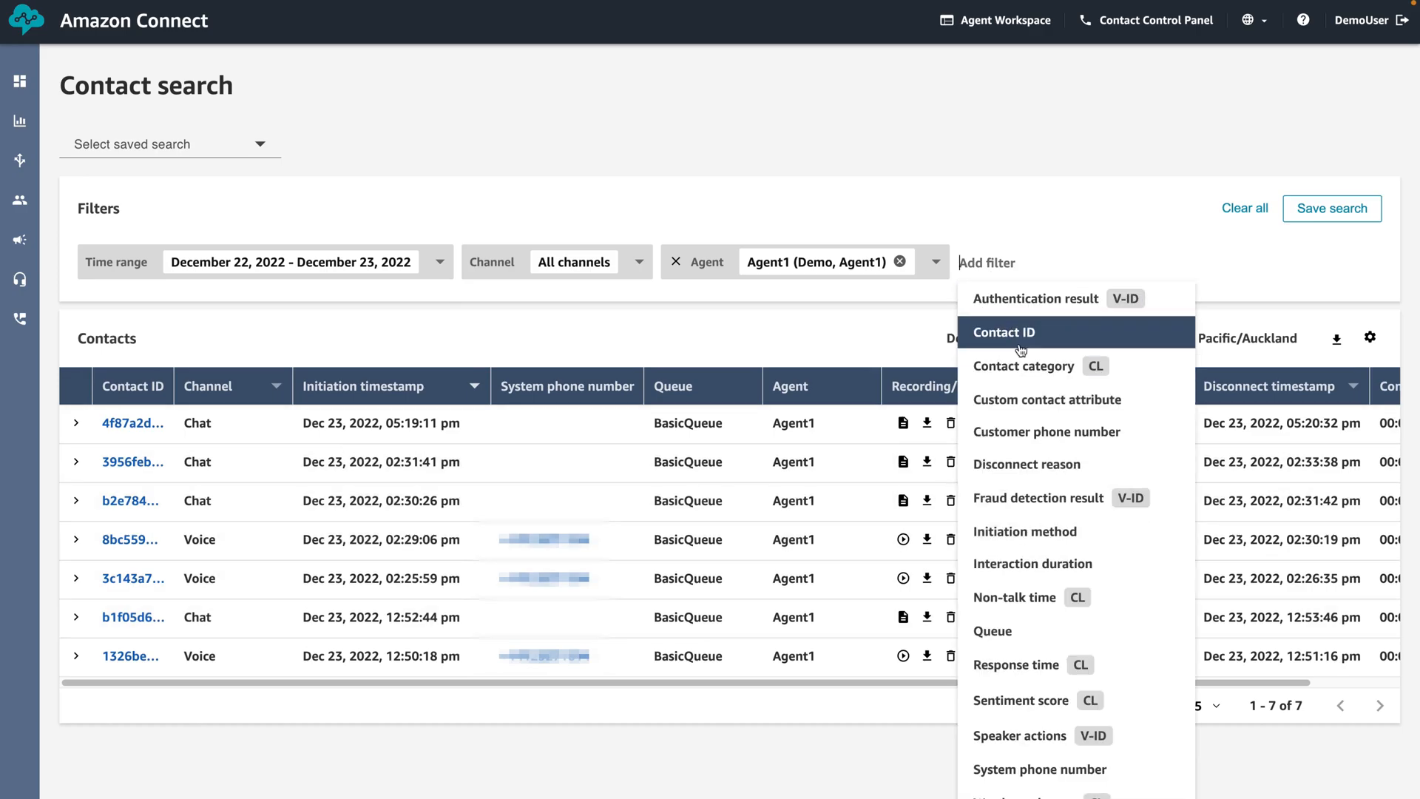
pyautogui.moveTo(1031, 638)
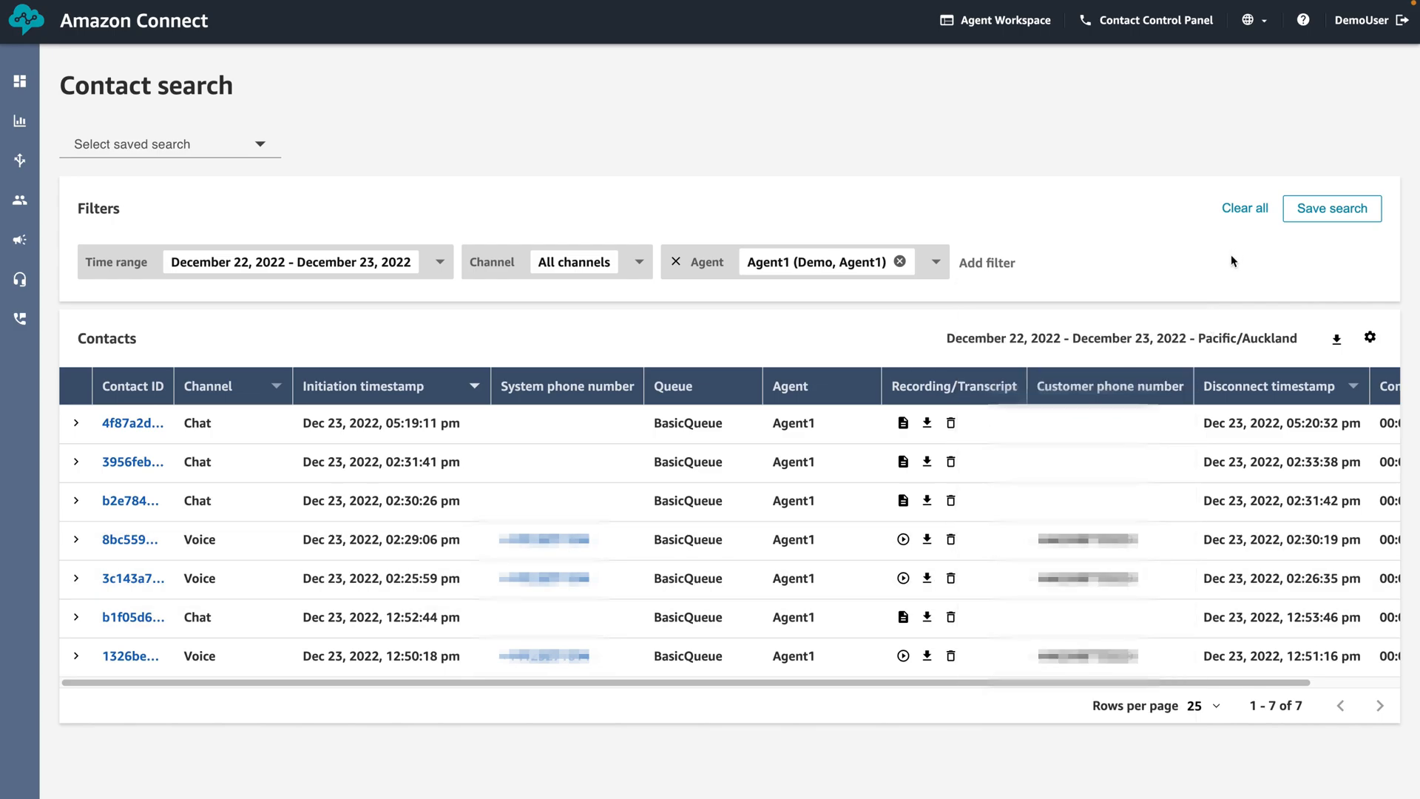
pyautogui.moveTo(1219, 291)
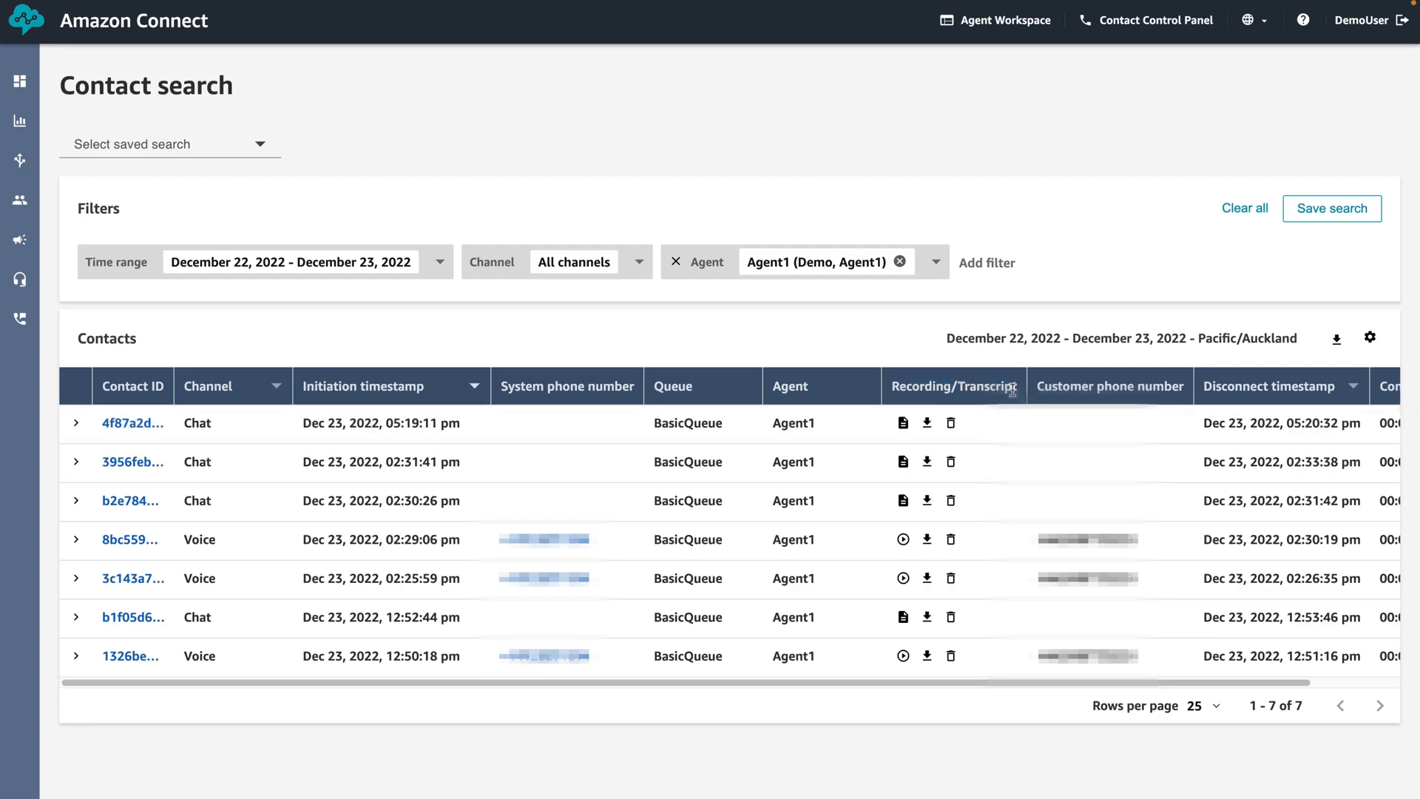
pyautogui.moveTo(903, 462)
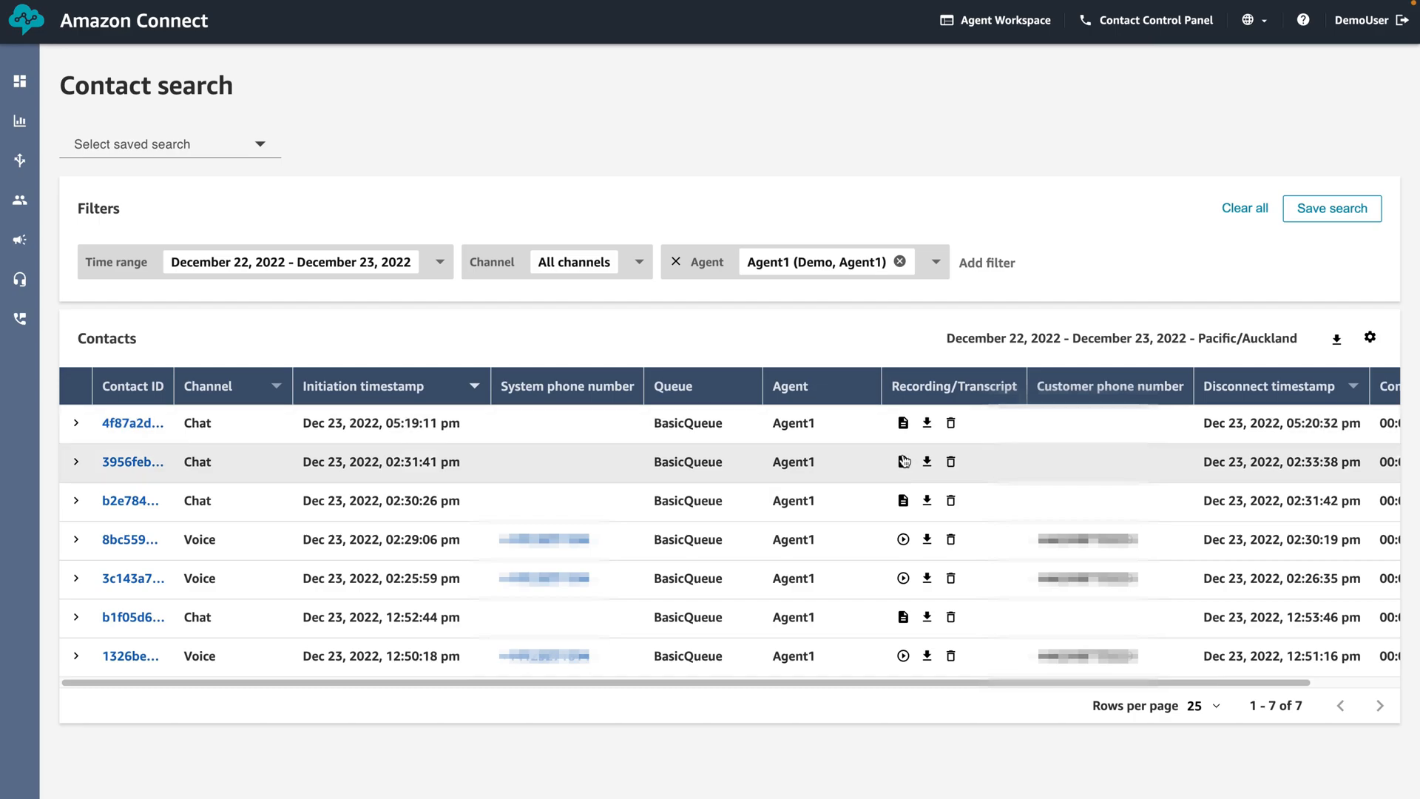
pyautogui.moveTo(900, 466)
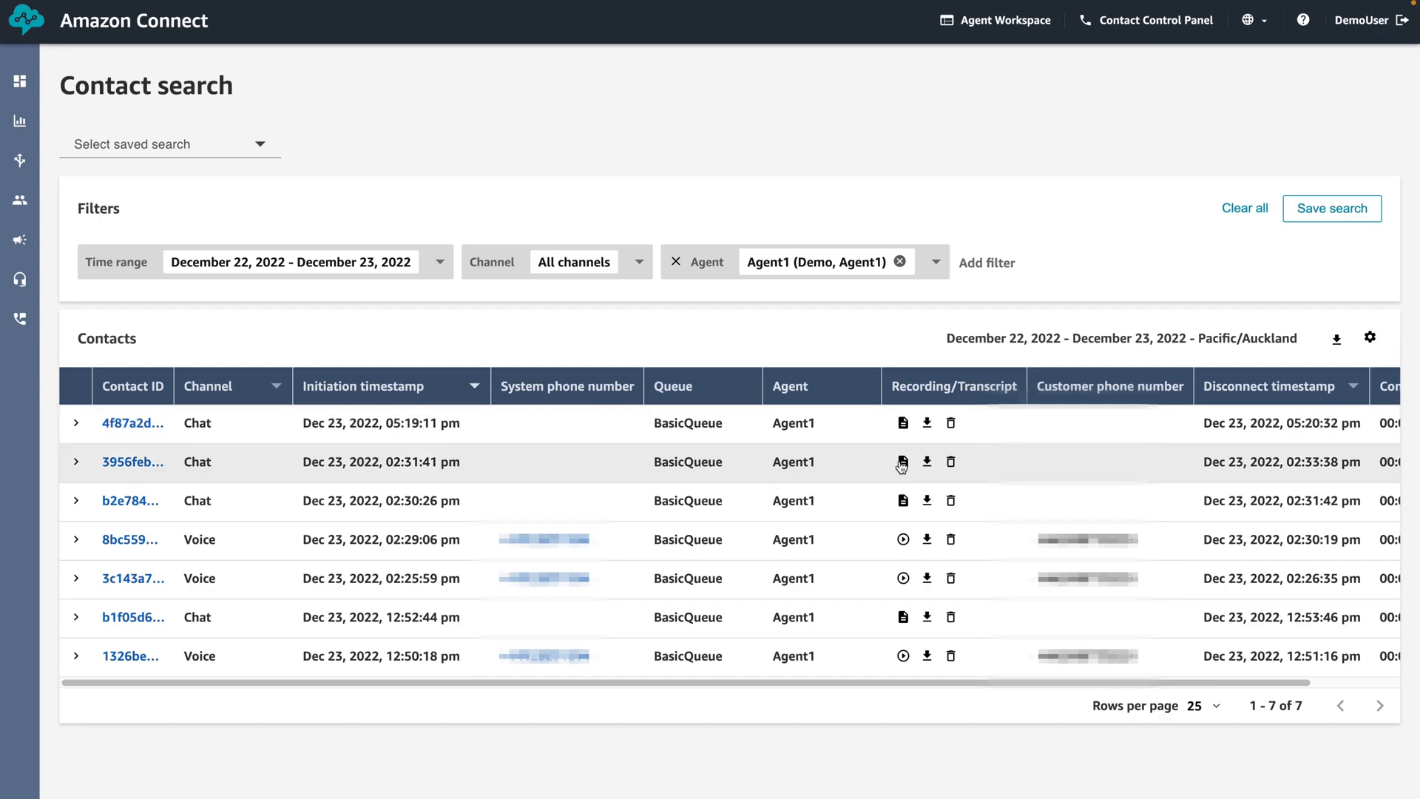